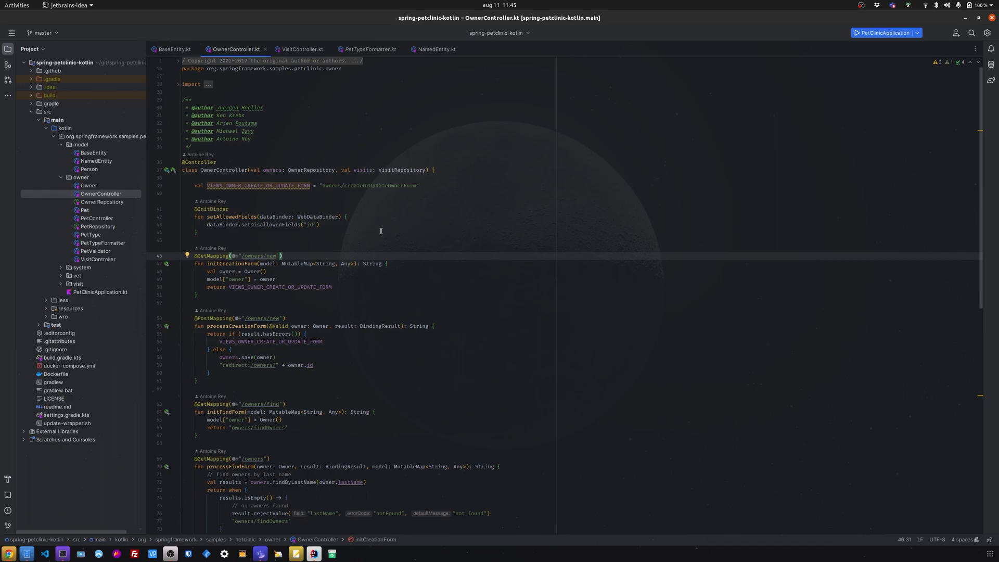
mouse_move(502, 297)
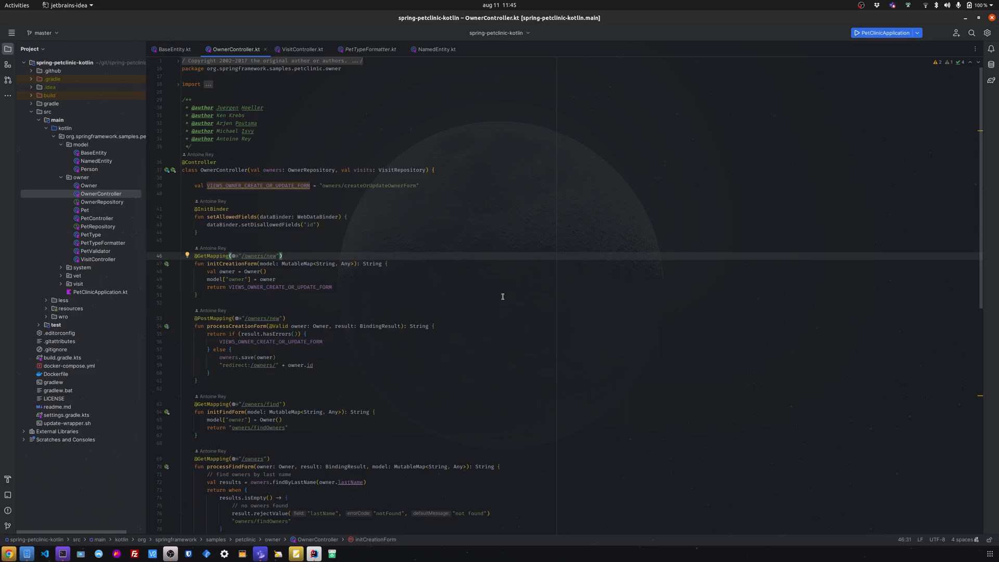
mouse_move(428, 248)
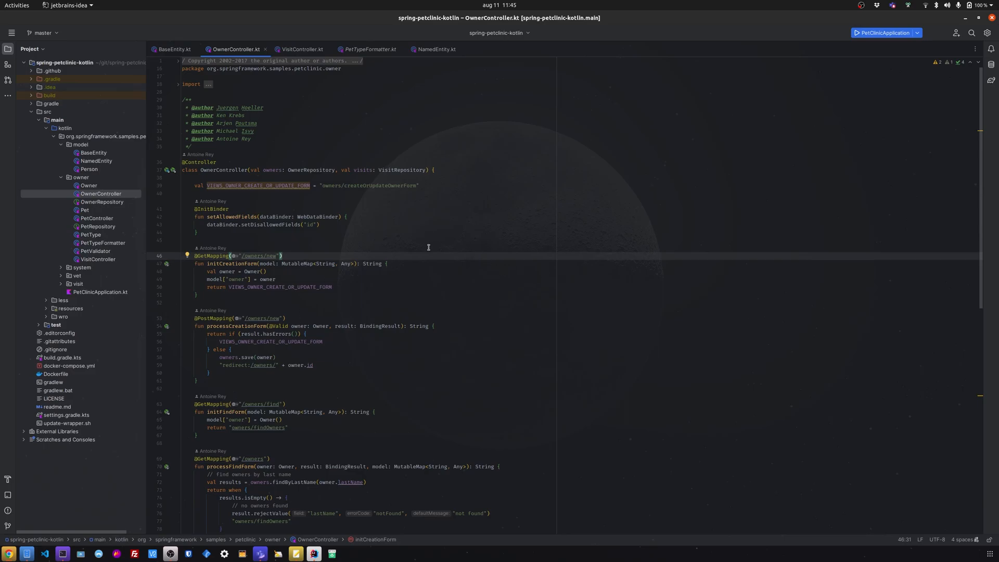